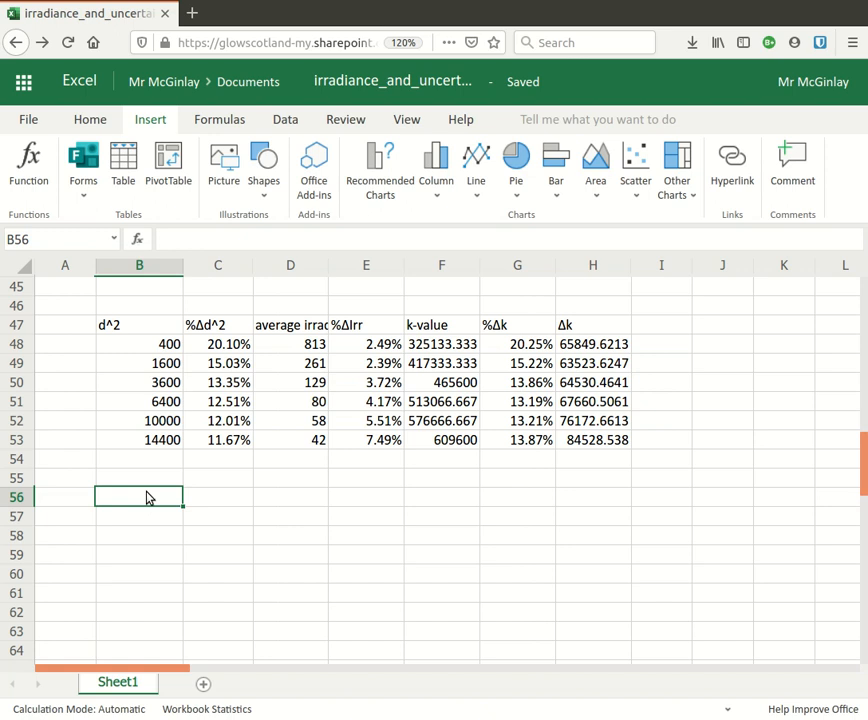
pyautogui.moveTo(138, 333)
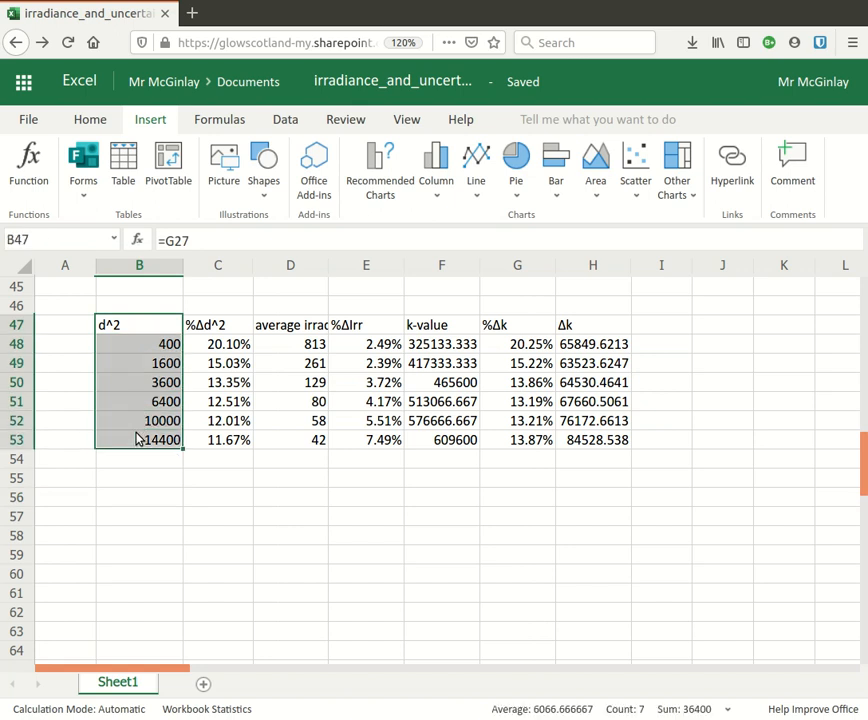
pyautogui.moveTo(165, 357)
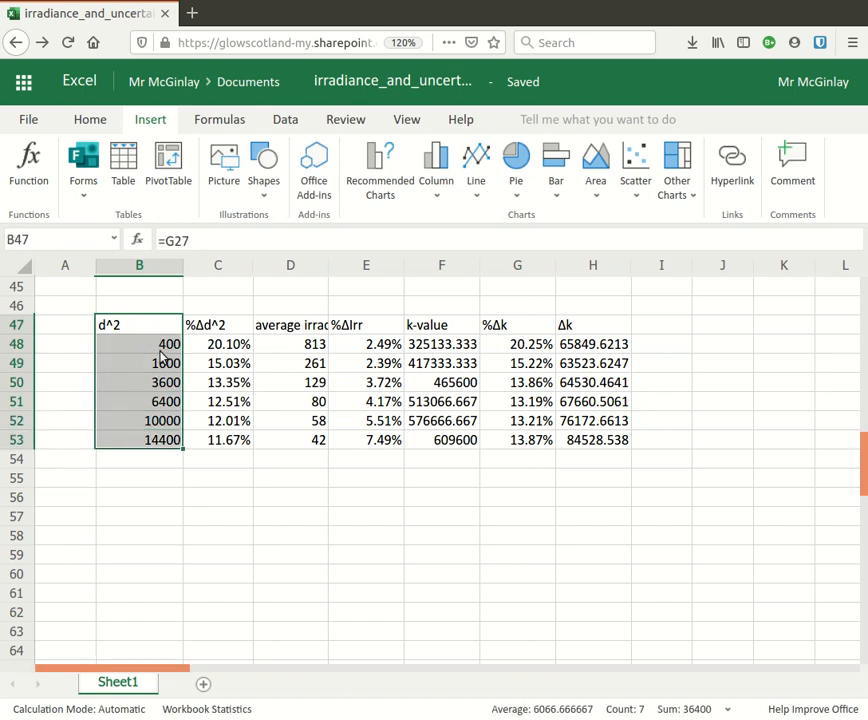
# - Paste the d^2 values at B56, head C56 '1/d^2', and enter =1/B57 in C57
pyautogui.click(138, 496)
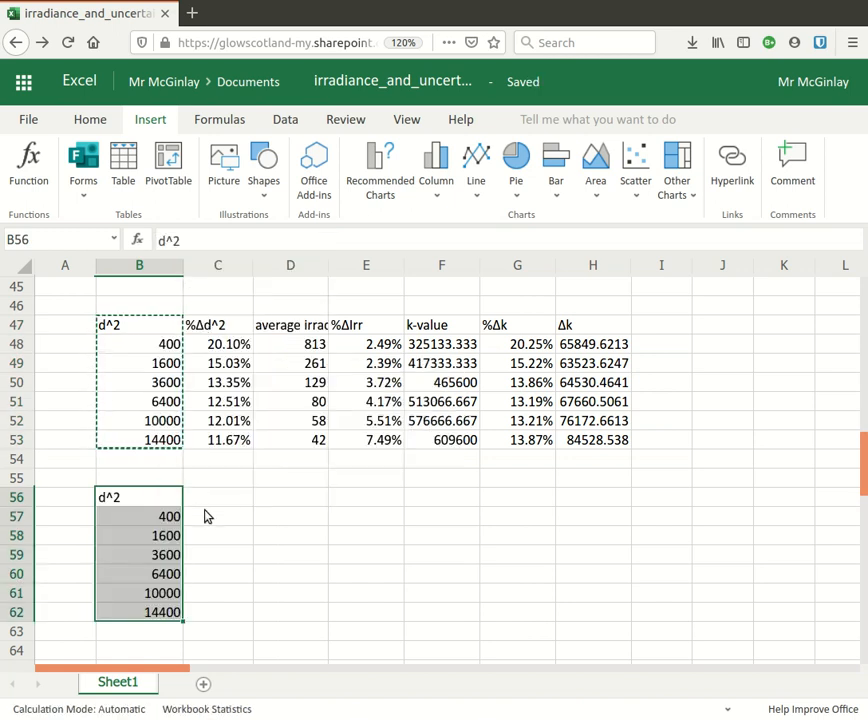
pyautogui.click(217, 497)
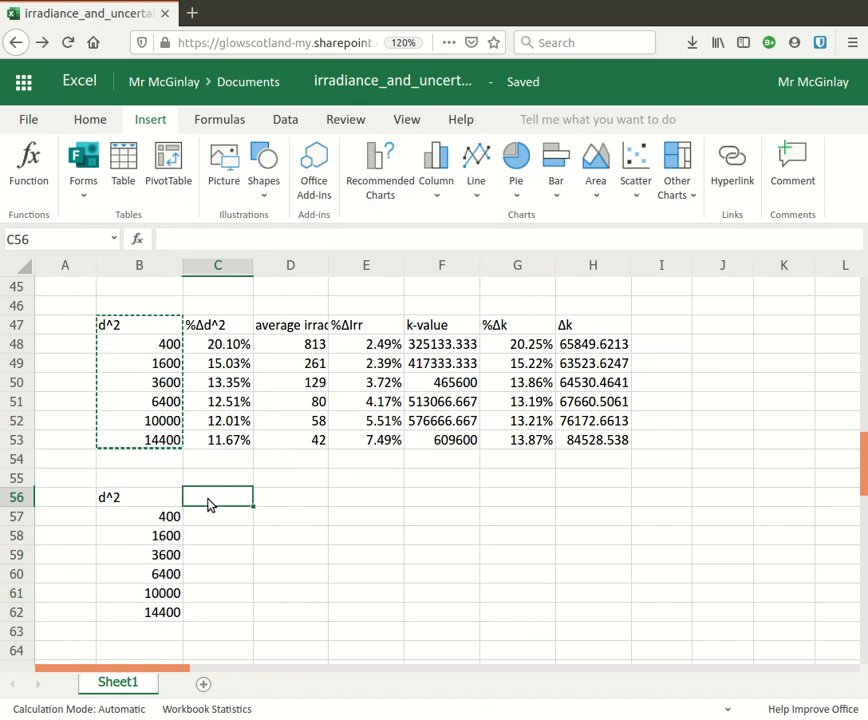
pyautogui.write('1/d')
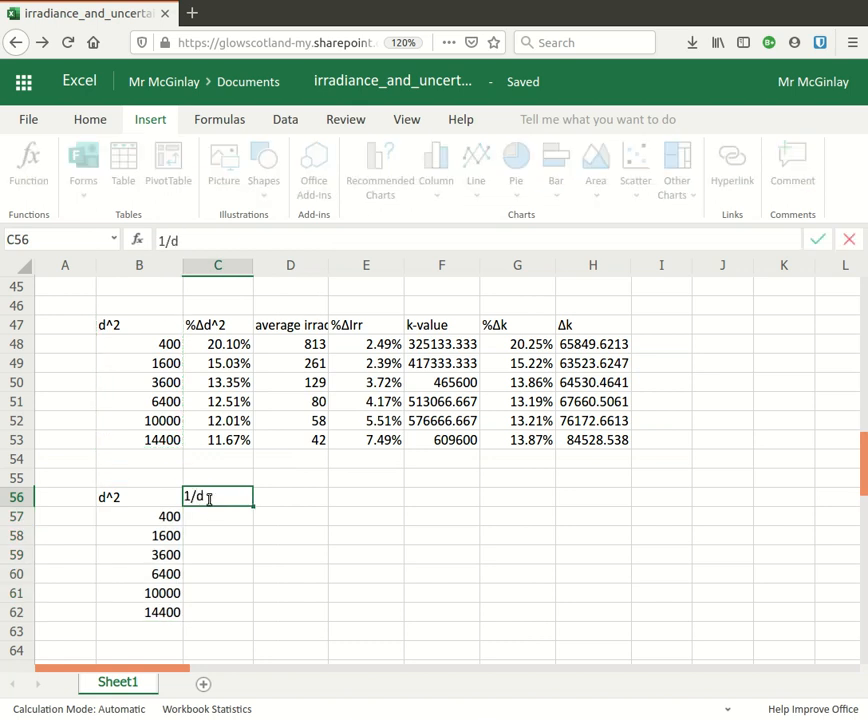
pyautogui.write('2')
pyautogui.click(218, 516)
pyautogui.write('=')
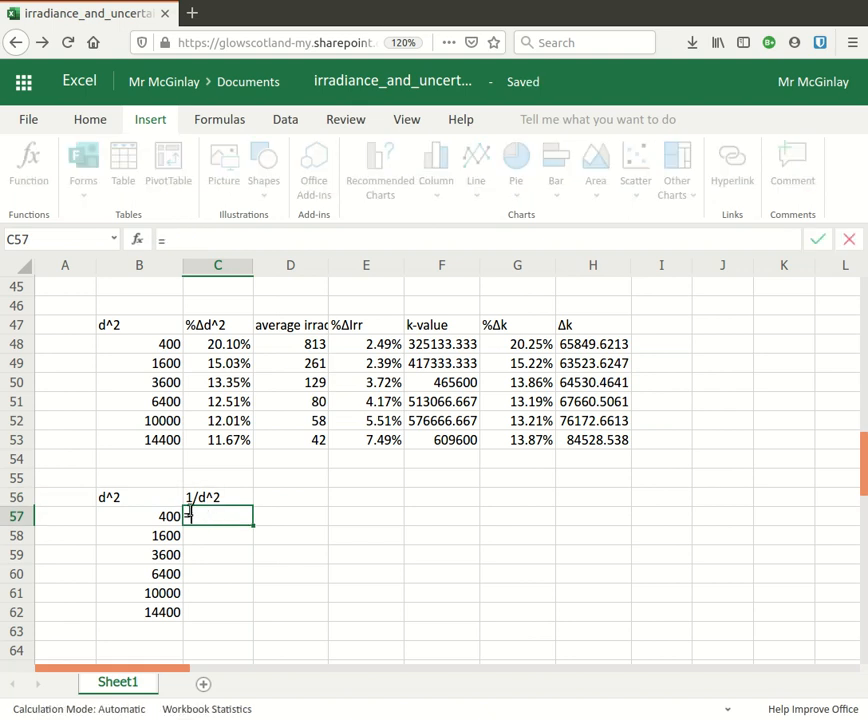
pyautogui.click(139, 516)
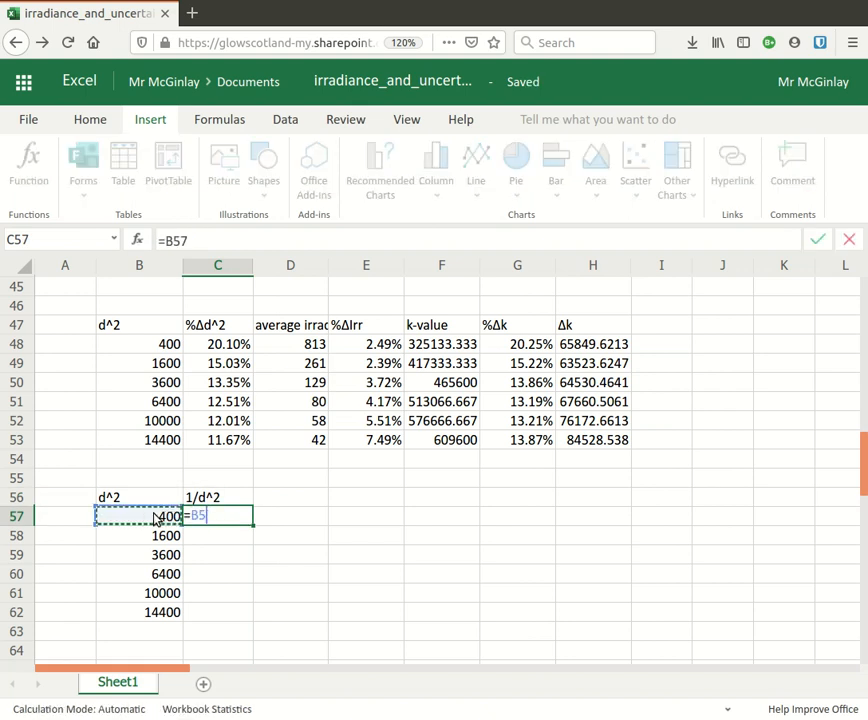
pyautogui.write('=1/')
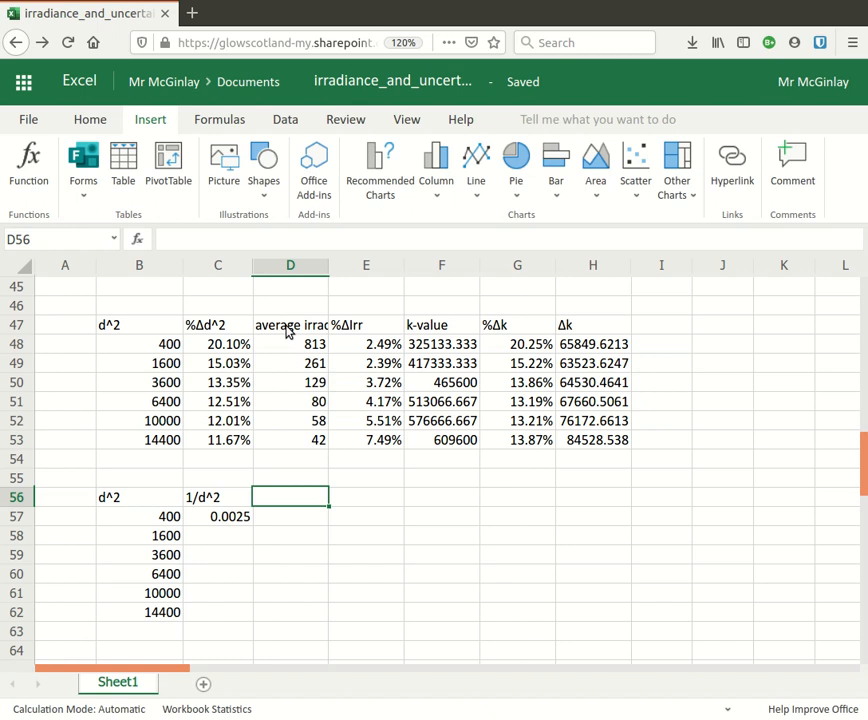
# - Copy the average irradiance / lux column into column D of the new table
pyautogui.moveTo(290, 343); pyautogui.dragTo(290, 440)
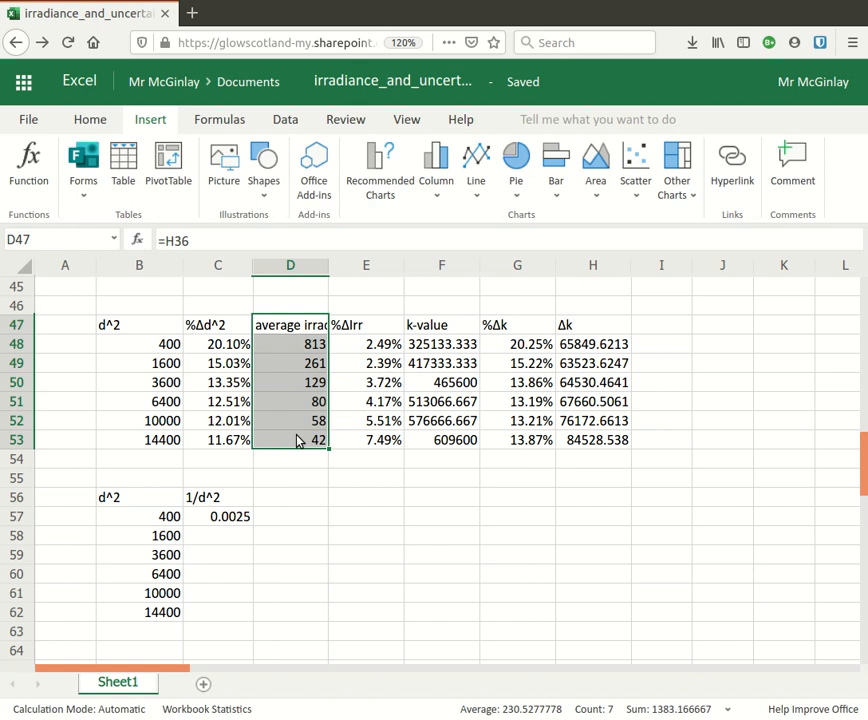
pyautogui.rightClick(290, 497)
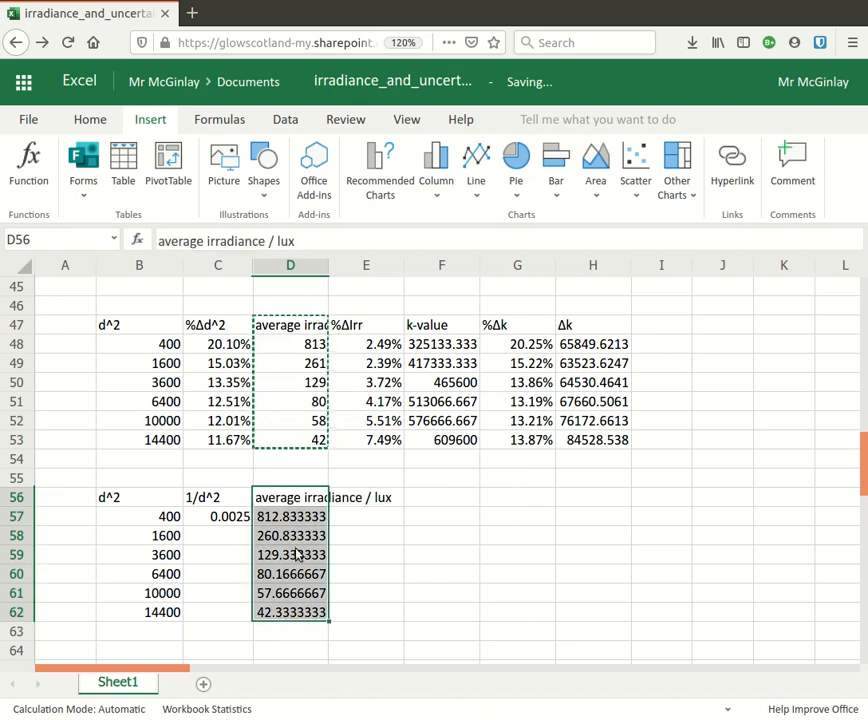
pyautogui.click(217, 516)
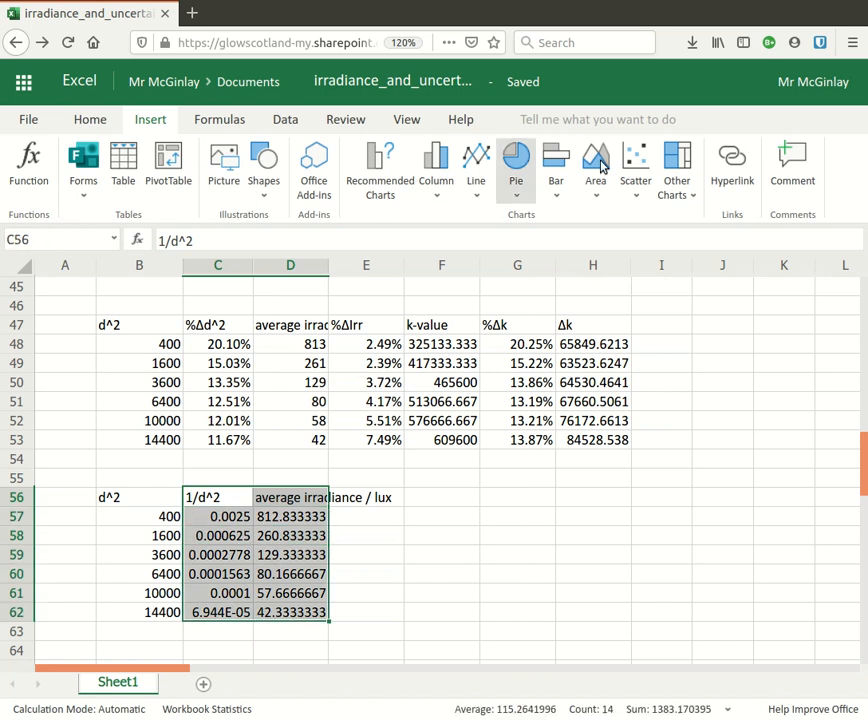
# - Insert a markers-only scatter chart, then a Scatter with Smooth Lines and Markers chart
pyautogui.click(636, 165)
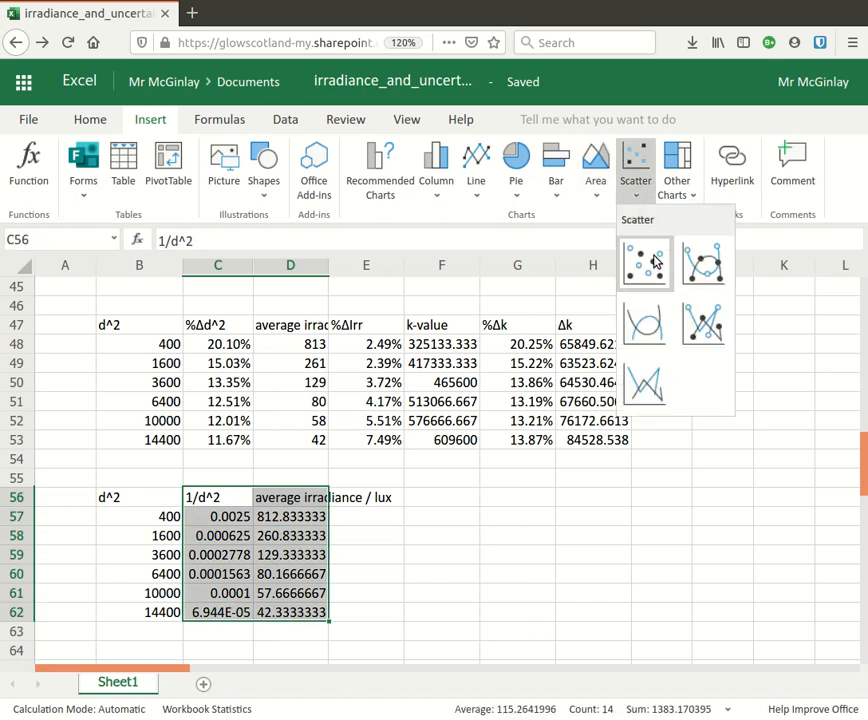
pyautogui.click(644, 263)
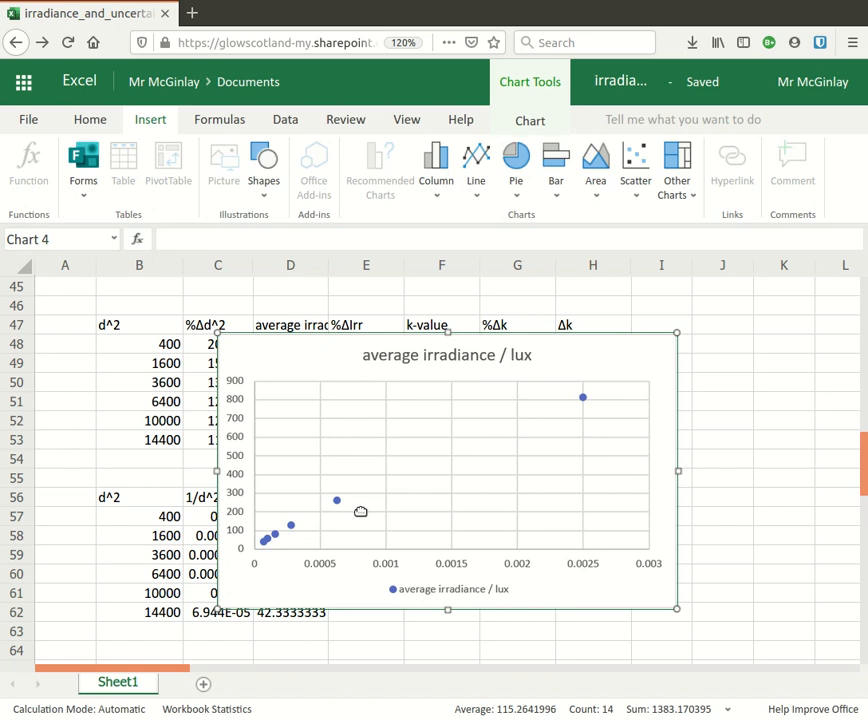
pyautogui.moveTo(557, 406)
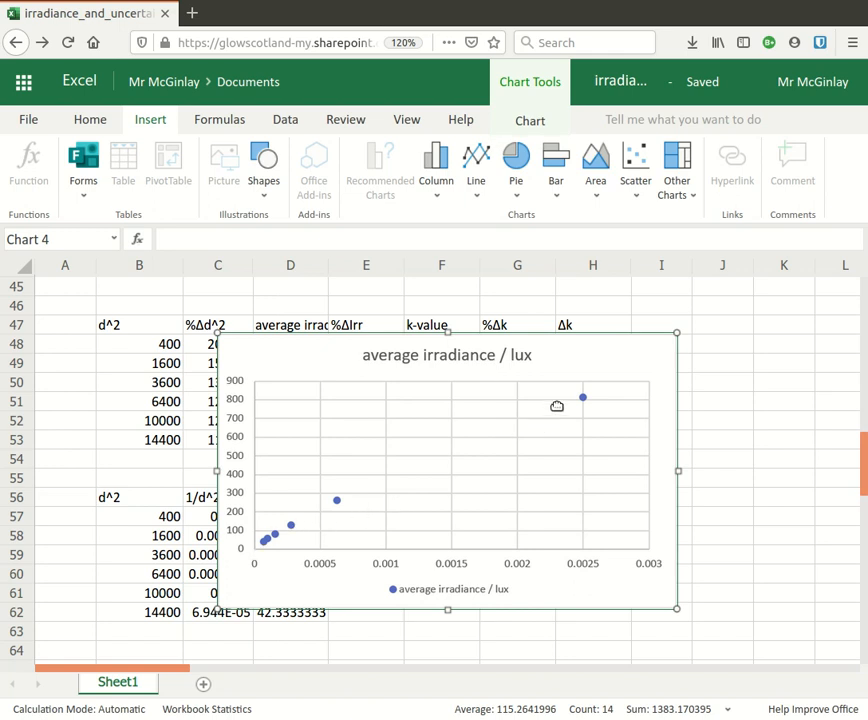
pyautogui.moveTo(497, 433)
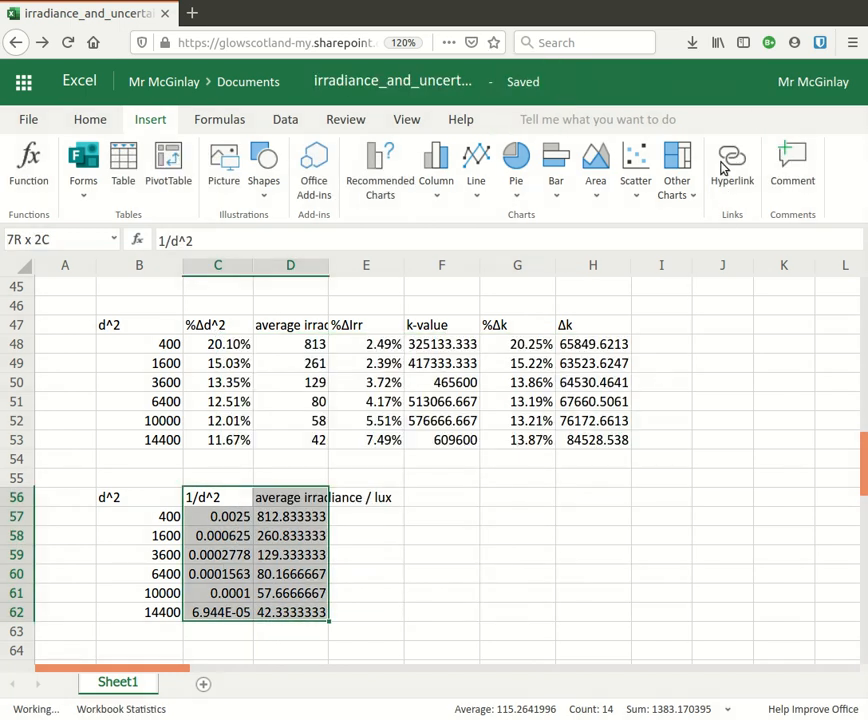
pyautogui.click(636, 165)
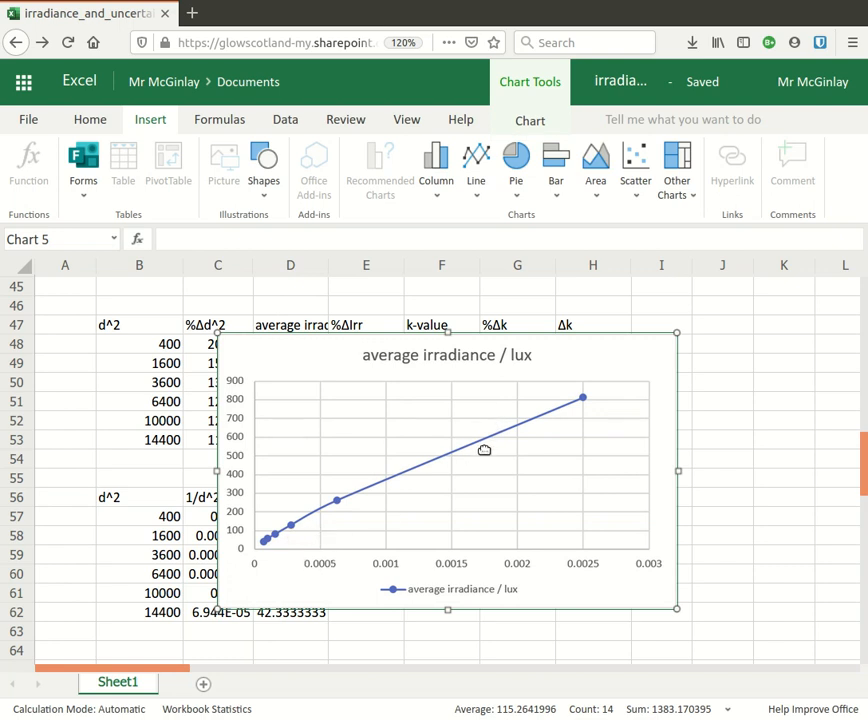
# - Undo the smooth-line scatter chart and reopen the Scatter chart type dropdown
pyautogui.click(635, 165)
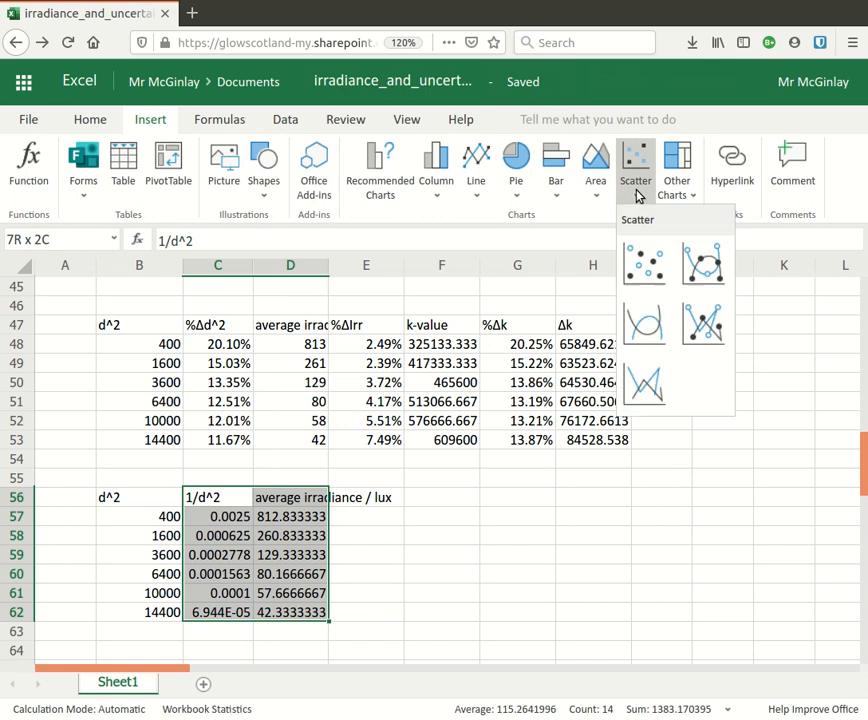
pyautogui.click(644, 262)
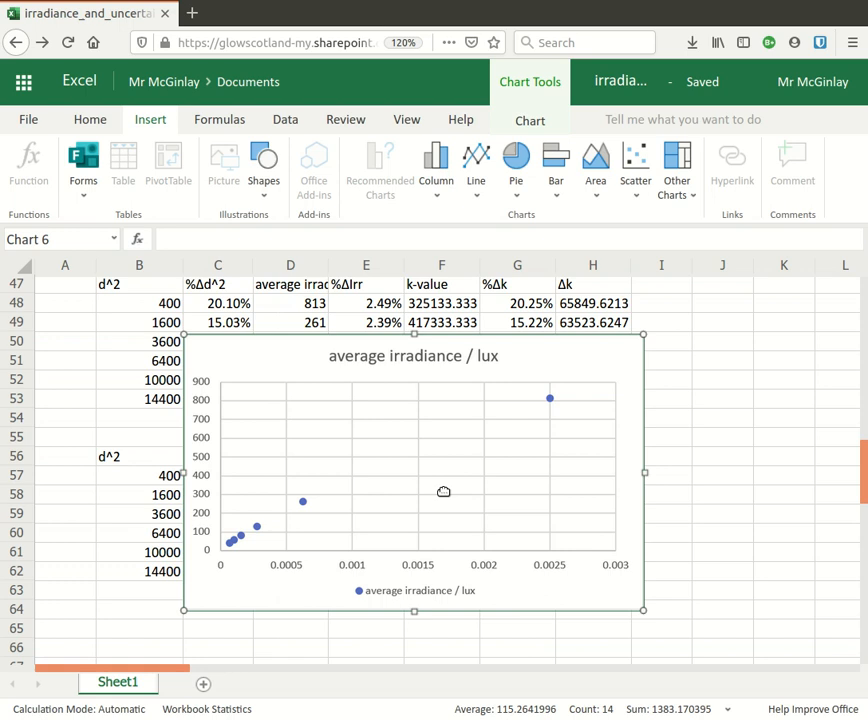
pyautogui.moveTo(443, 468)
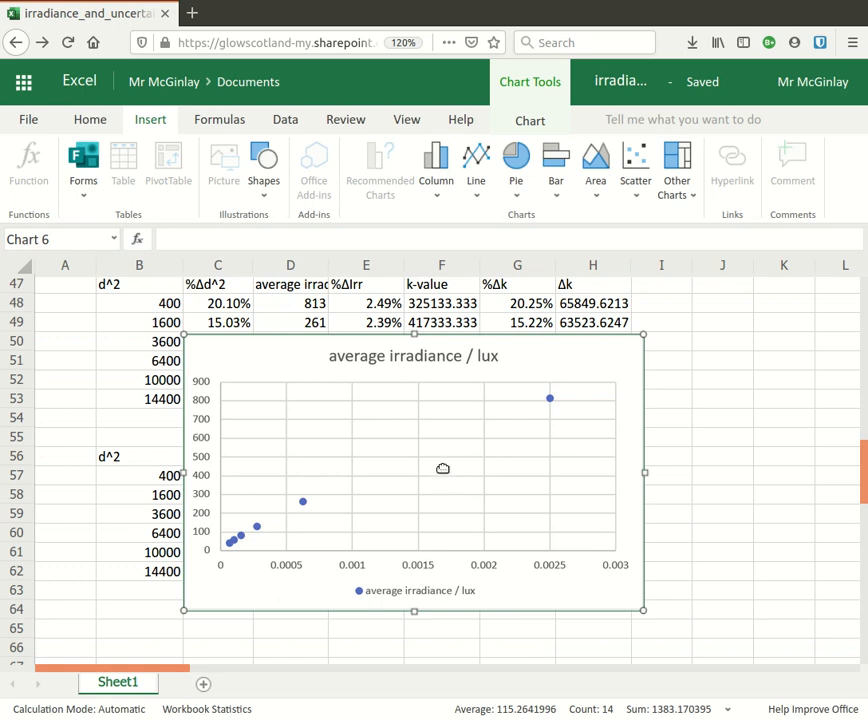